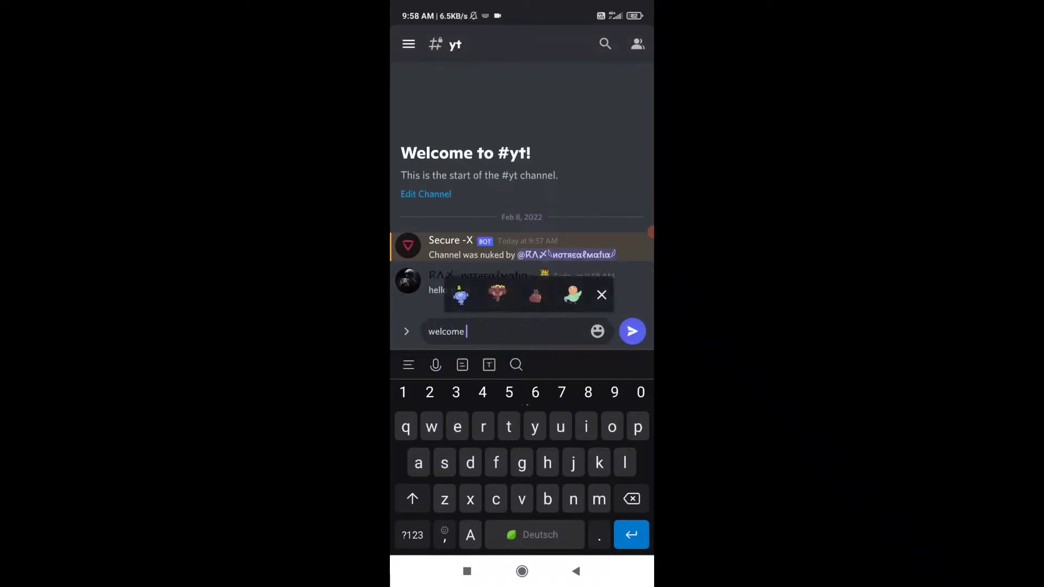
# Step: Post the welcome message and the 'j4j self bot' video announcement in #yt
pyautogui.click(632, 331)
pyautogui.write('im make')
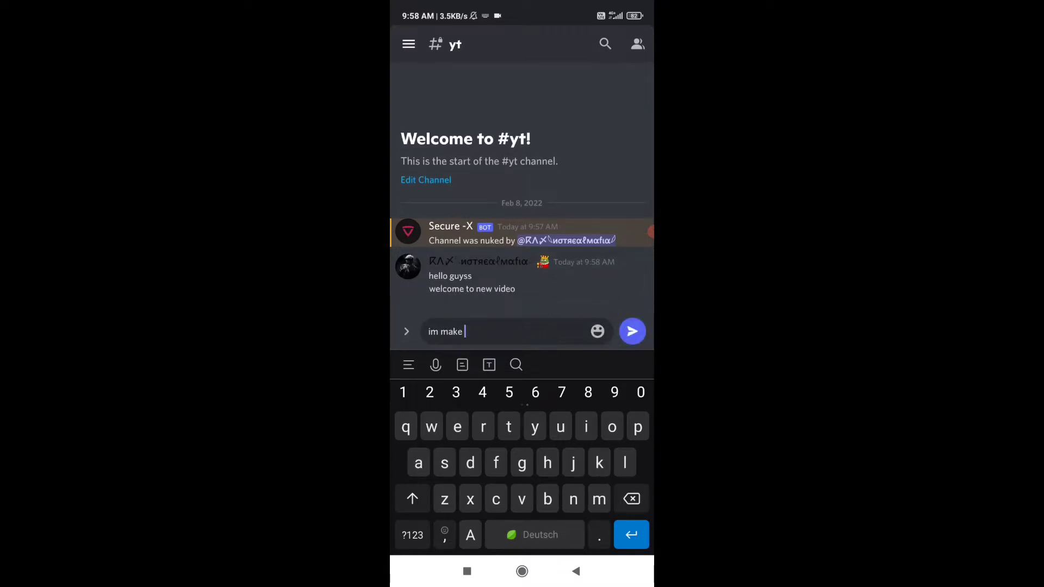
pyautogui.write('j4j s')
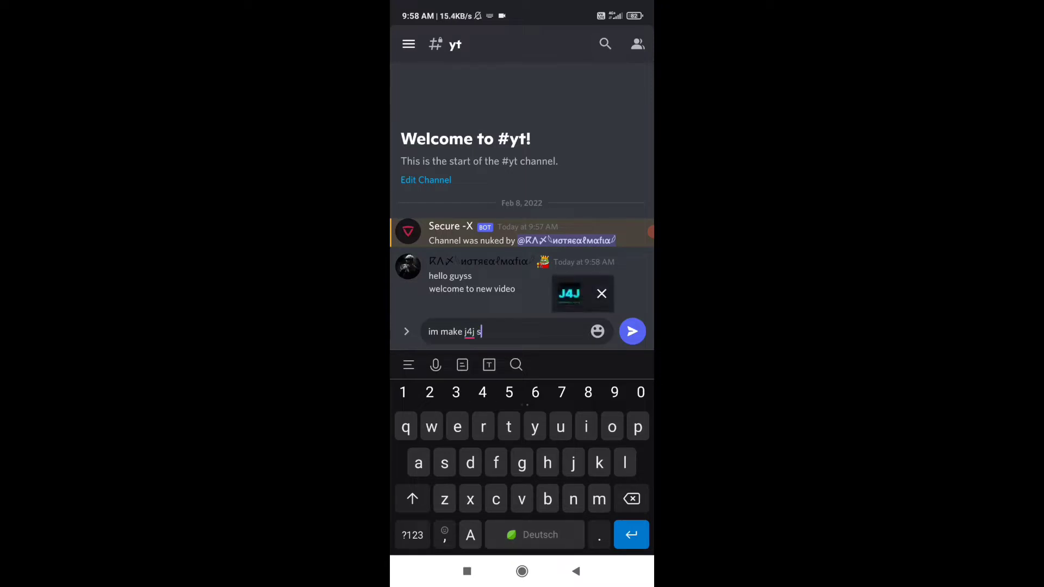
pyautogui.click(632, 332)
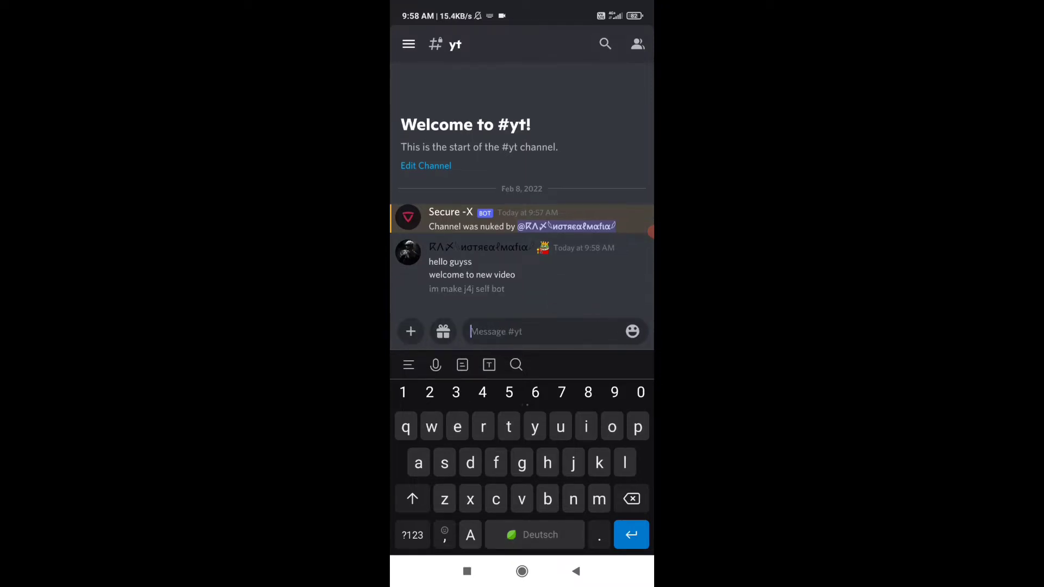
# Step: Switch to Replit and scroll through the oxi.js self-bot's DM auto-reply code
pyautogui.click(412, 534)
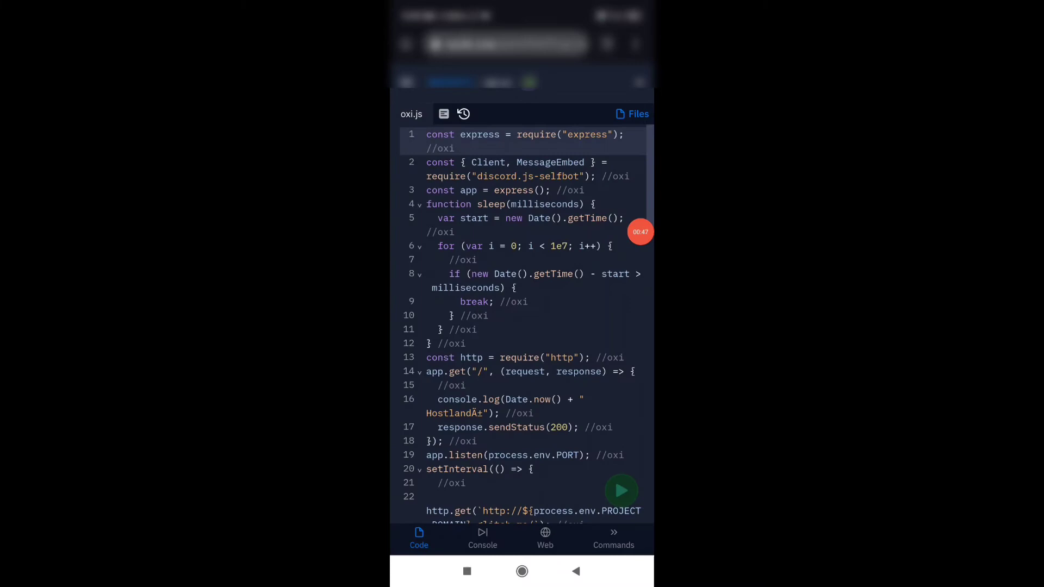
pyautogui.scroll(-3)
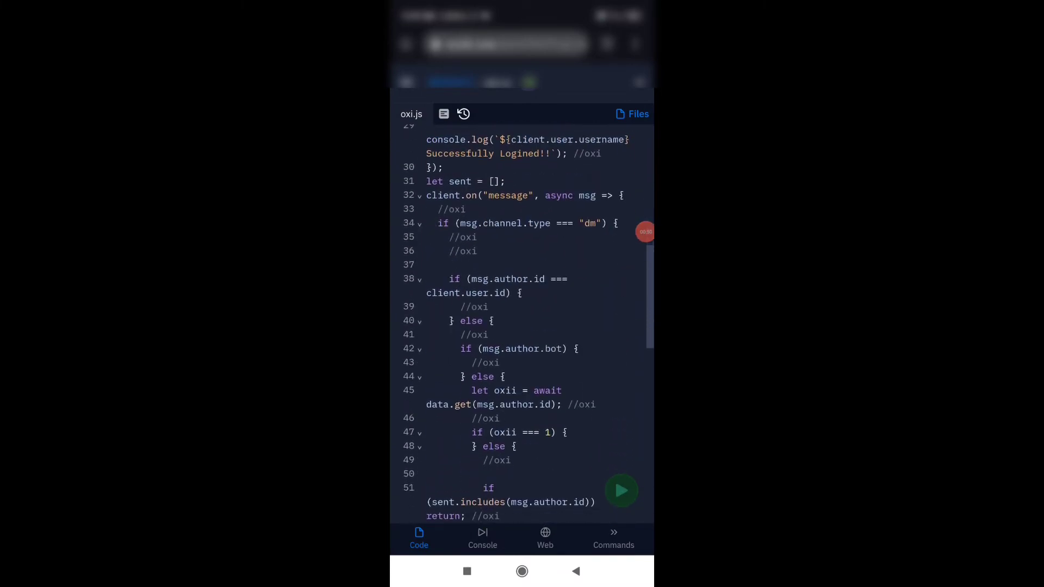
pyautogui.scroll(-3)
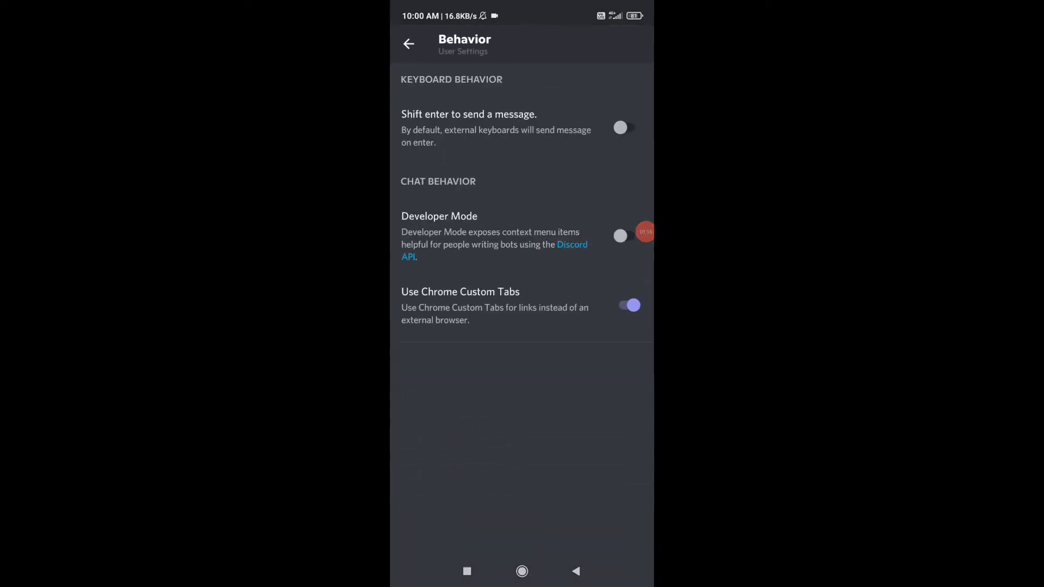
# Step: Enable Developer Mode and copy the JOIN FOR JOIN channel's ID
pyautogui.click(624, 235)
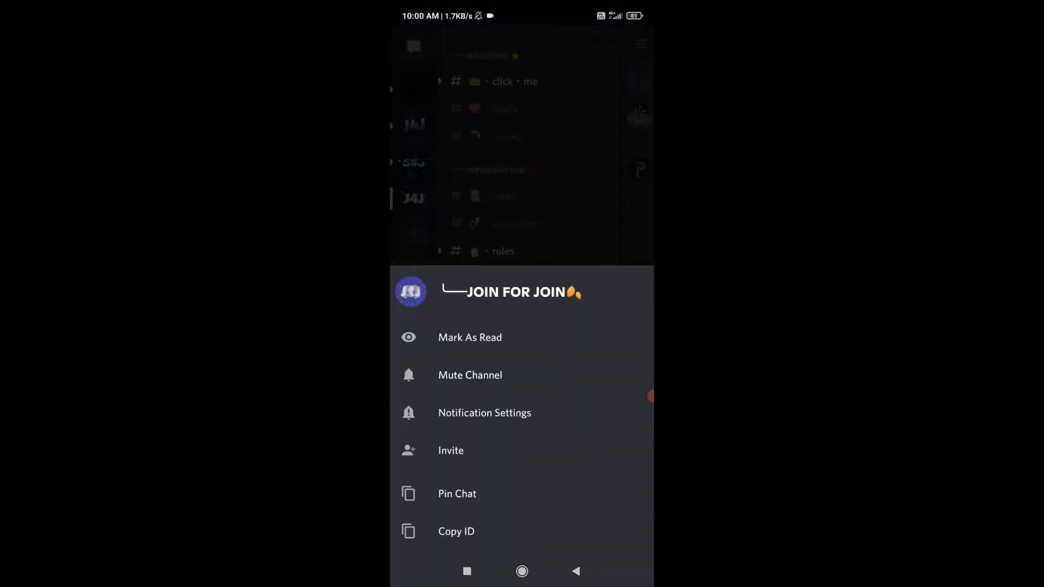
pyautogui.click(455, 532)
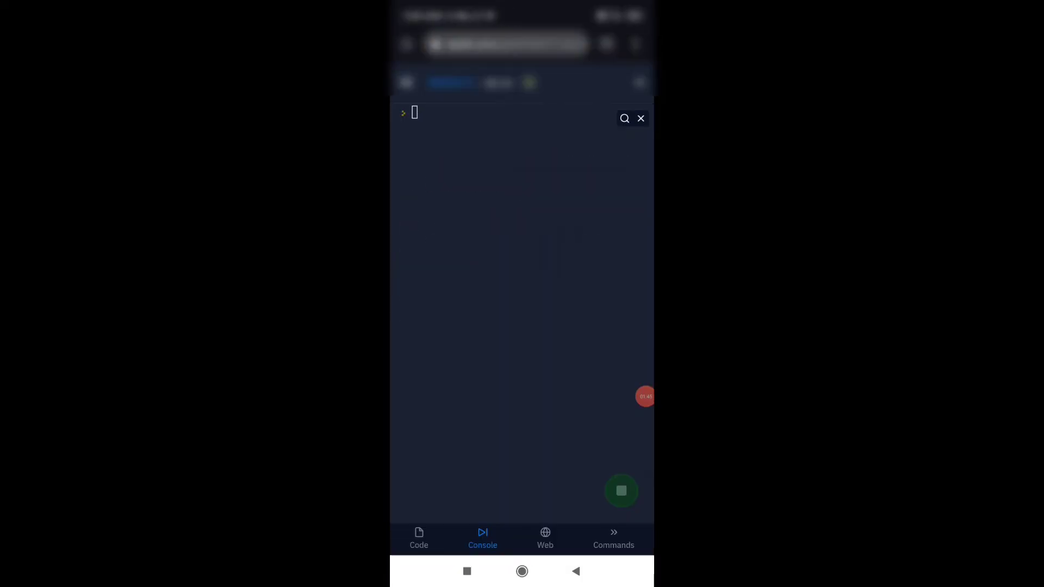
# Step: Check the running repl's Web preview, which reports the repl unreachable, then return to Console
pyautogui.click(545, 539)
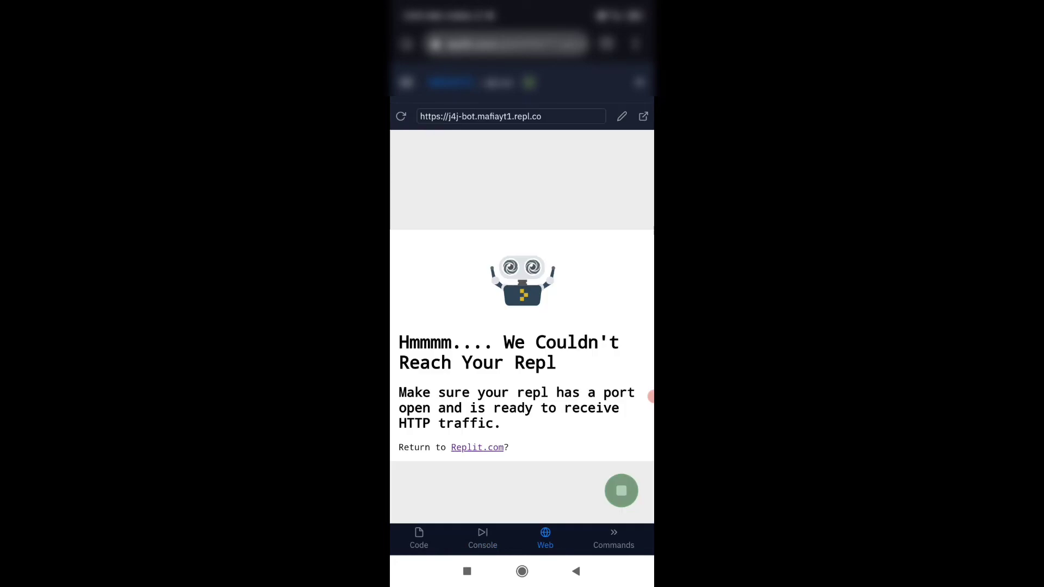
pyautogui.click(482, 539)
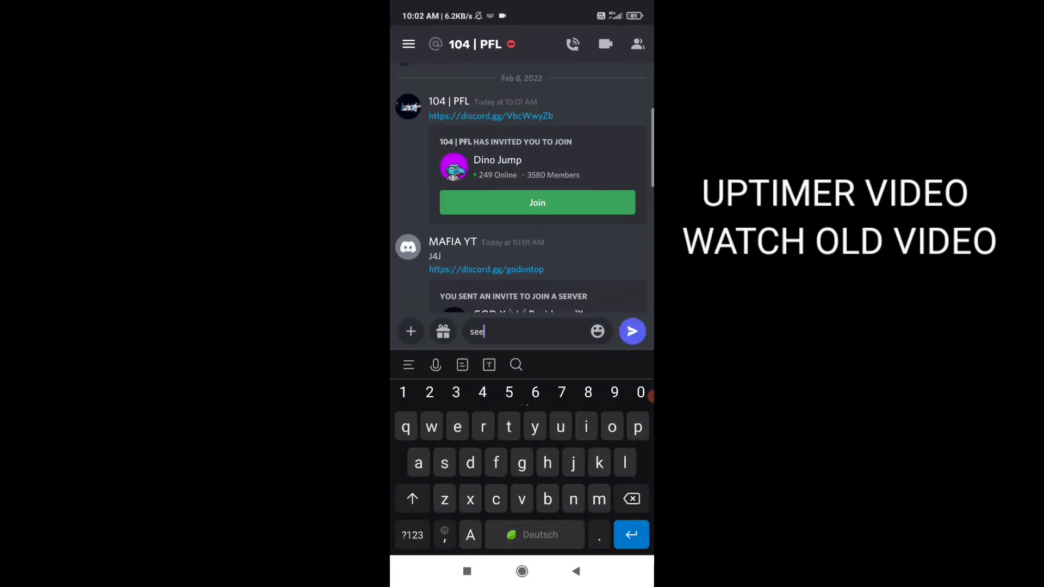
# Step: Correct the reply being typed in the DM where the bot auto-sent a J4J invite
pyautogui.press('Backspace')
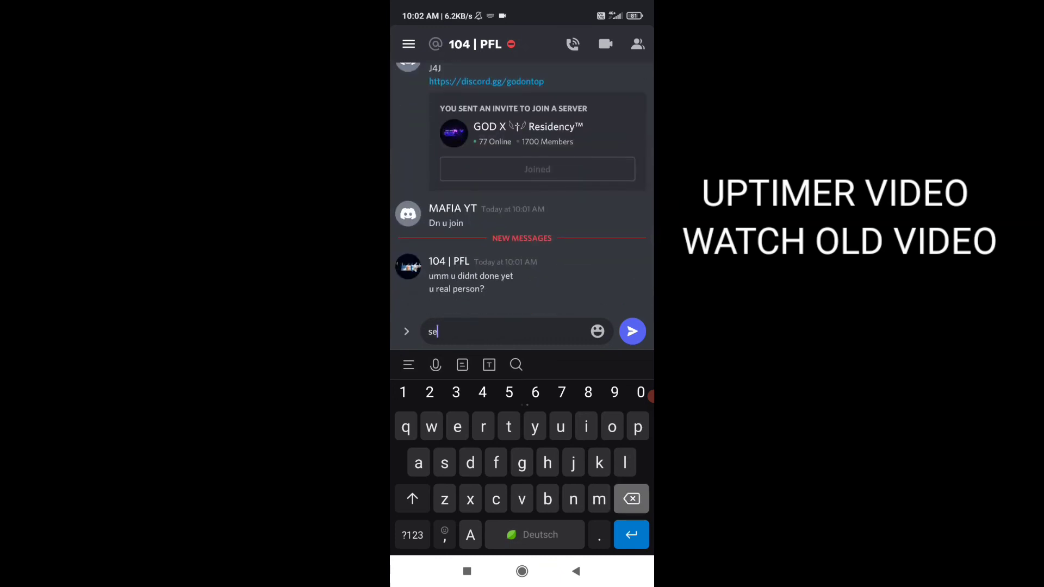